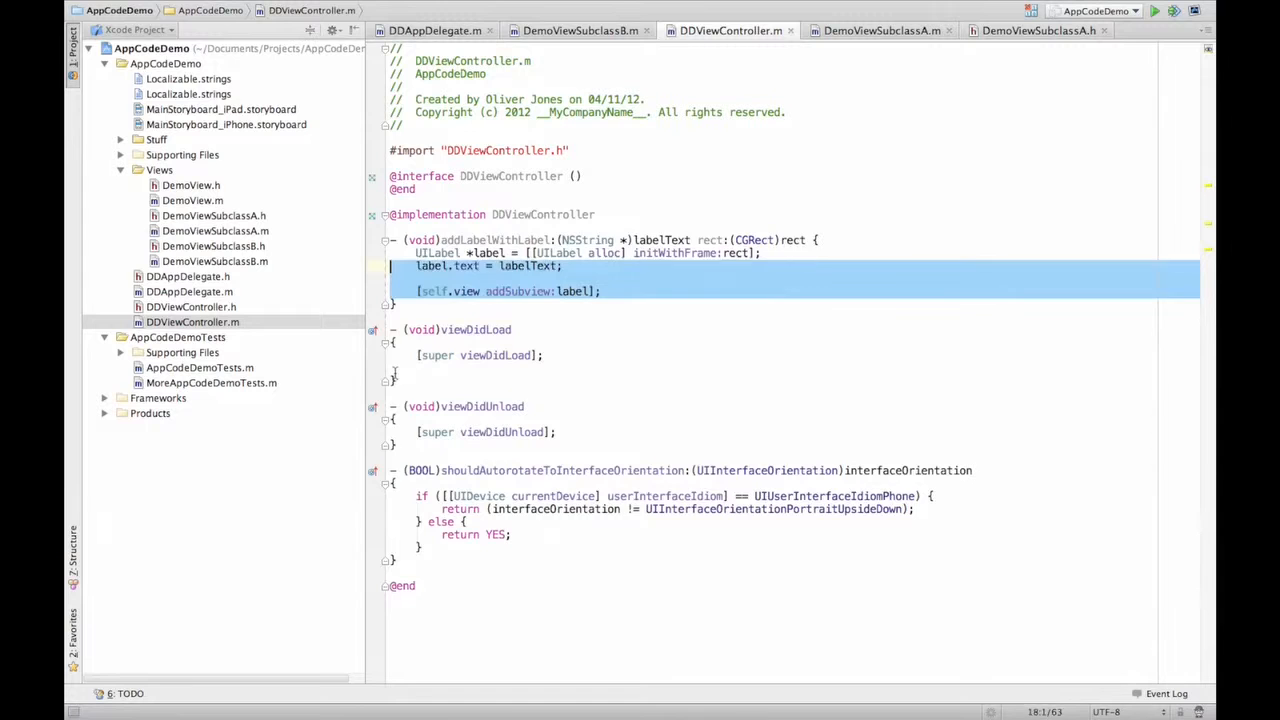
Delete the addLabelWithText:rect: method block from DDViewController.m
{"action": "key", "text": "Delete"}
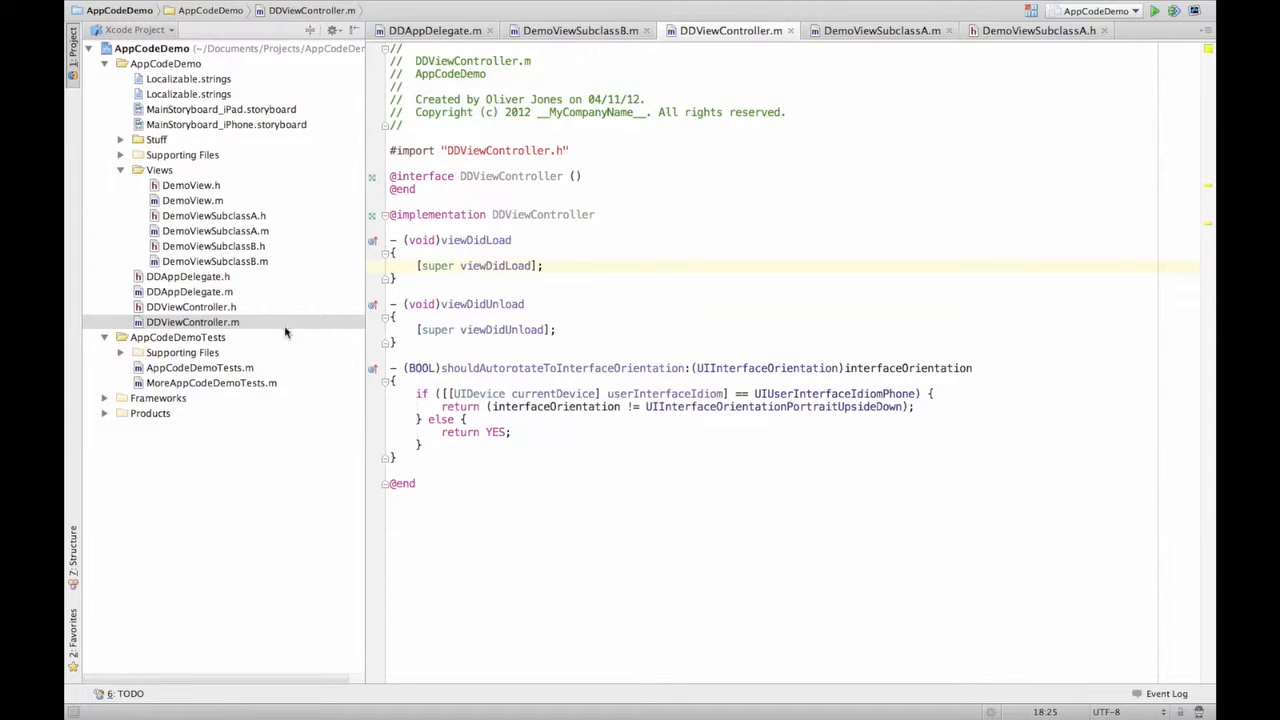
{"action": "mouse_move", "coordinate": [264, 304]}
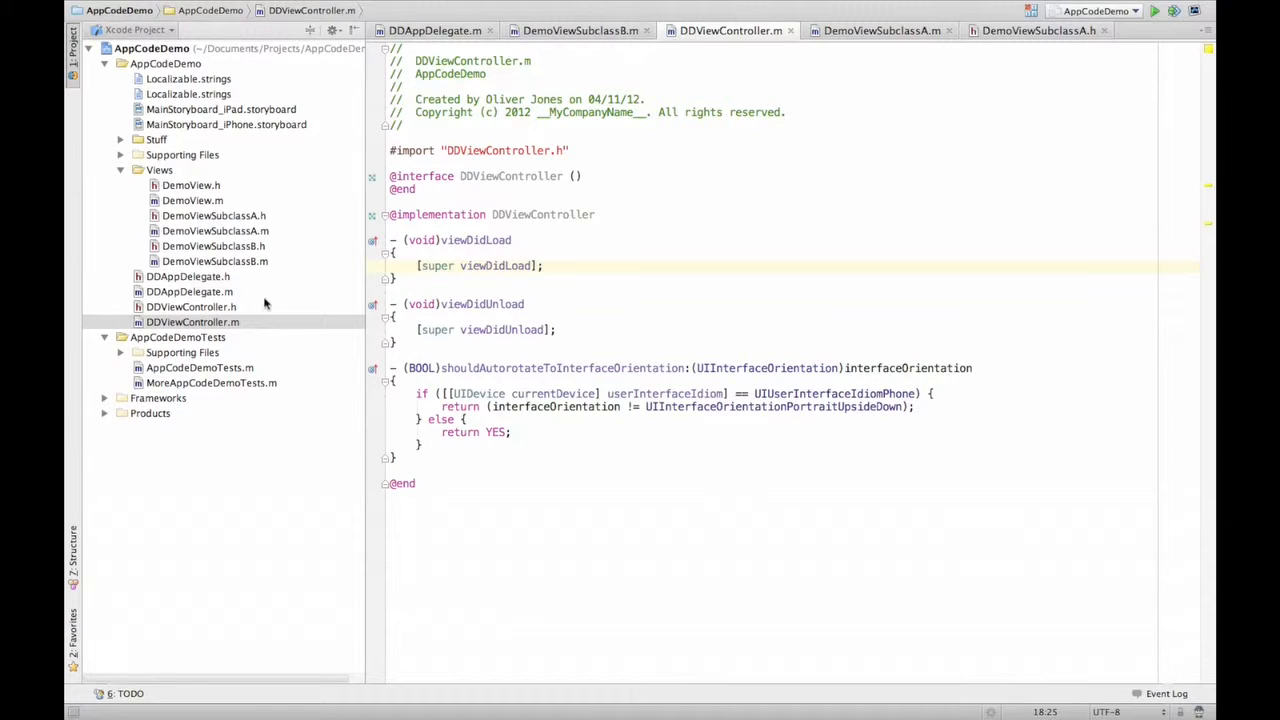
{"action": "mouse_move", "coordinate": [270, 300]}
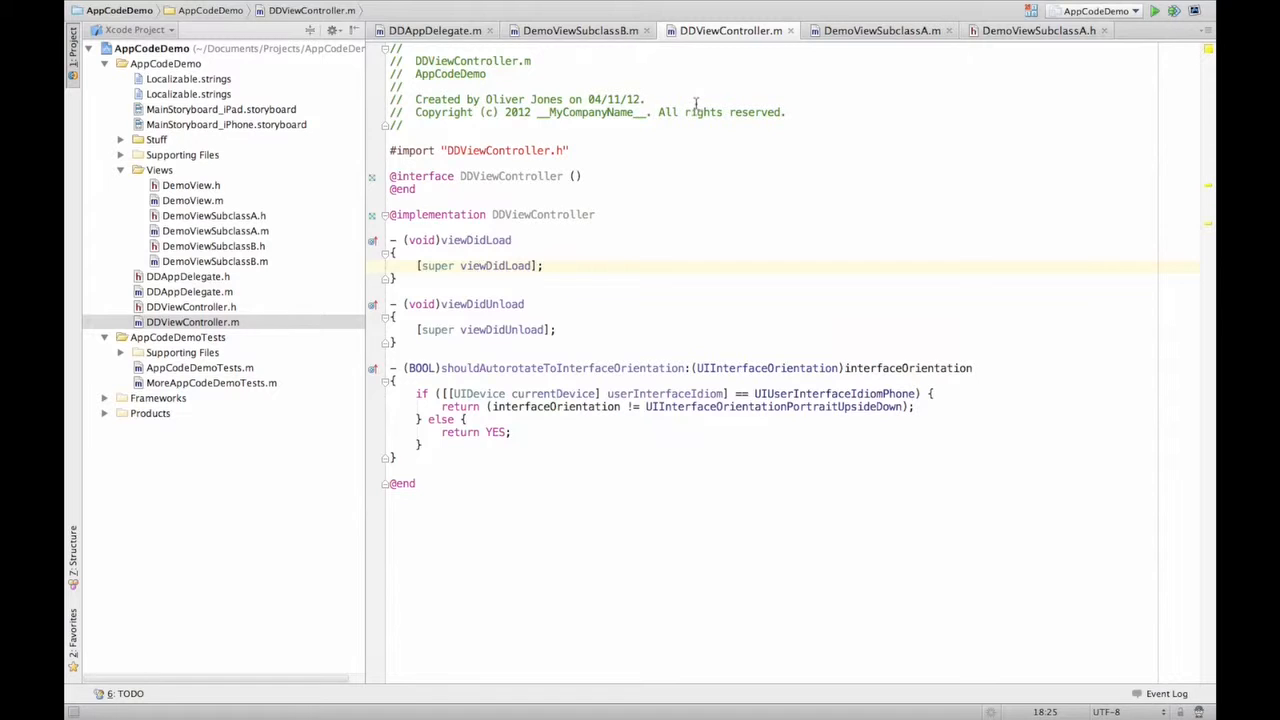
{"action": "mouse_move", "coordinate": [704, 212]}
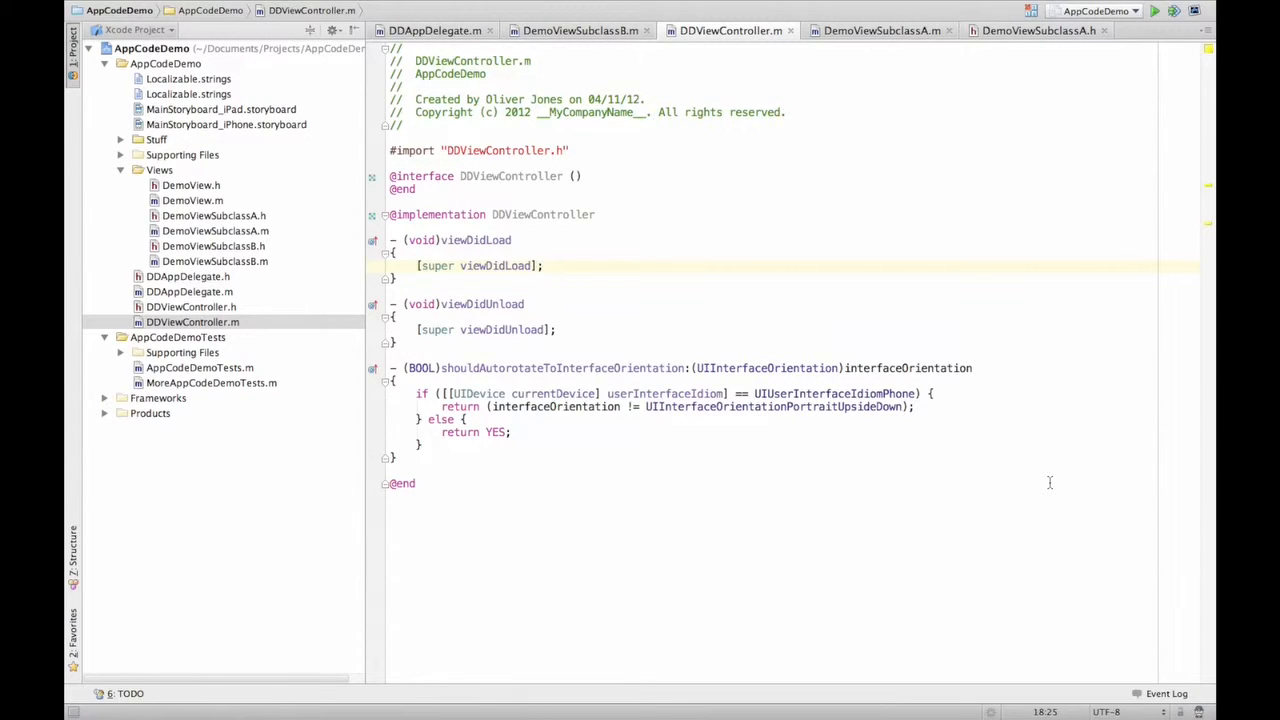
{"action": "mouse_move", "coordinate": [980, 160]}
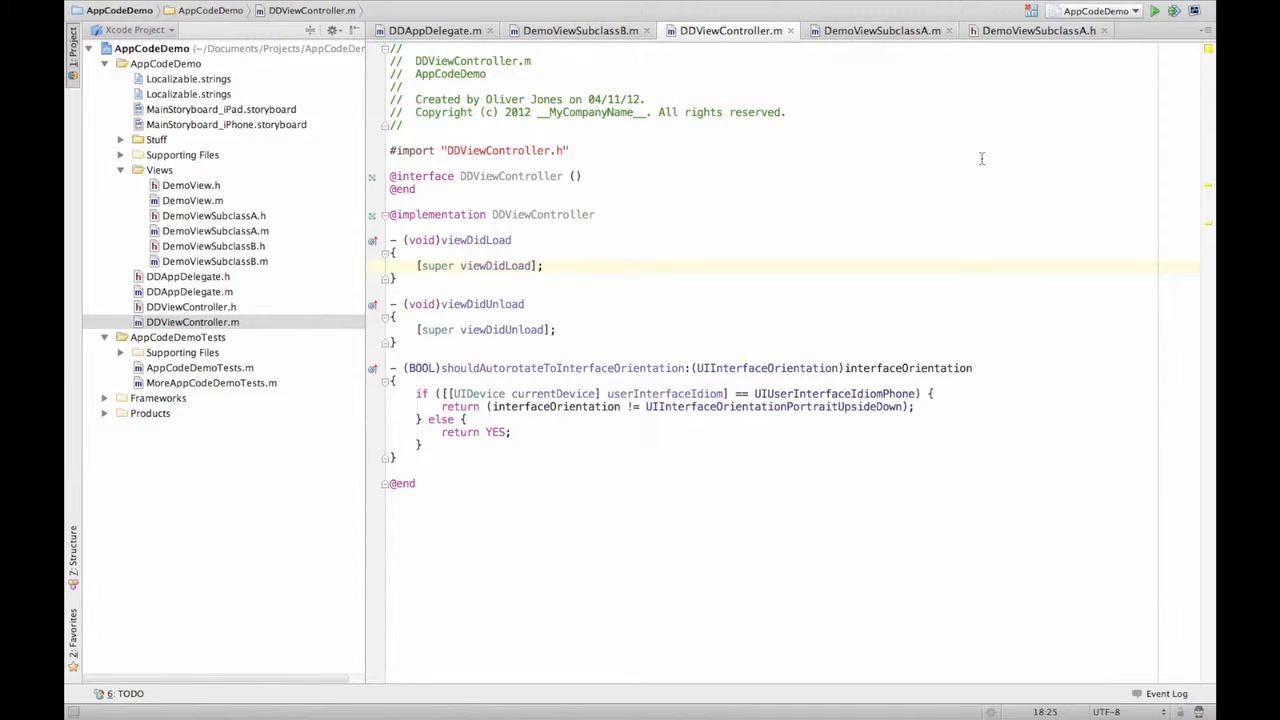
{"action": "mouse_move", "coordinate": [672, 140]}
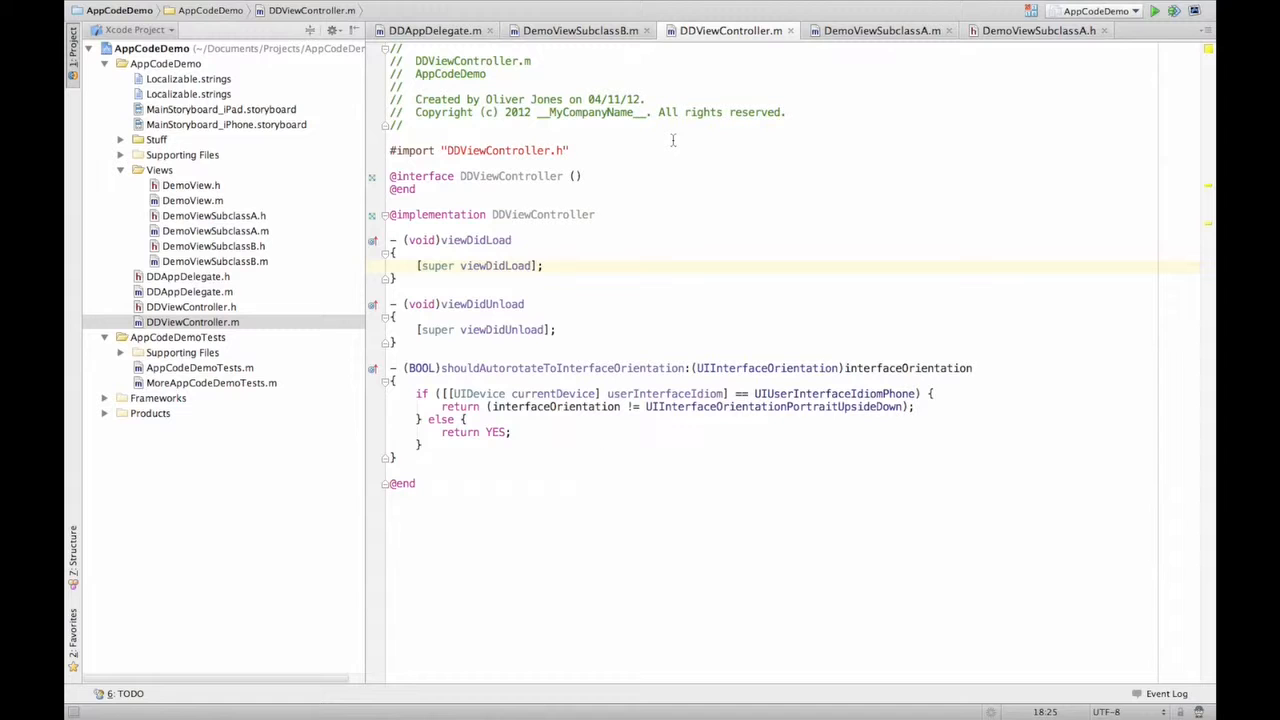
{"action": "mouse_move", "coordinate": [784, 128]}
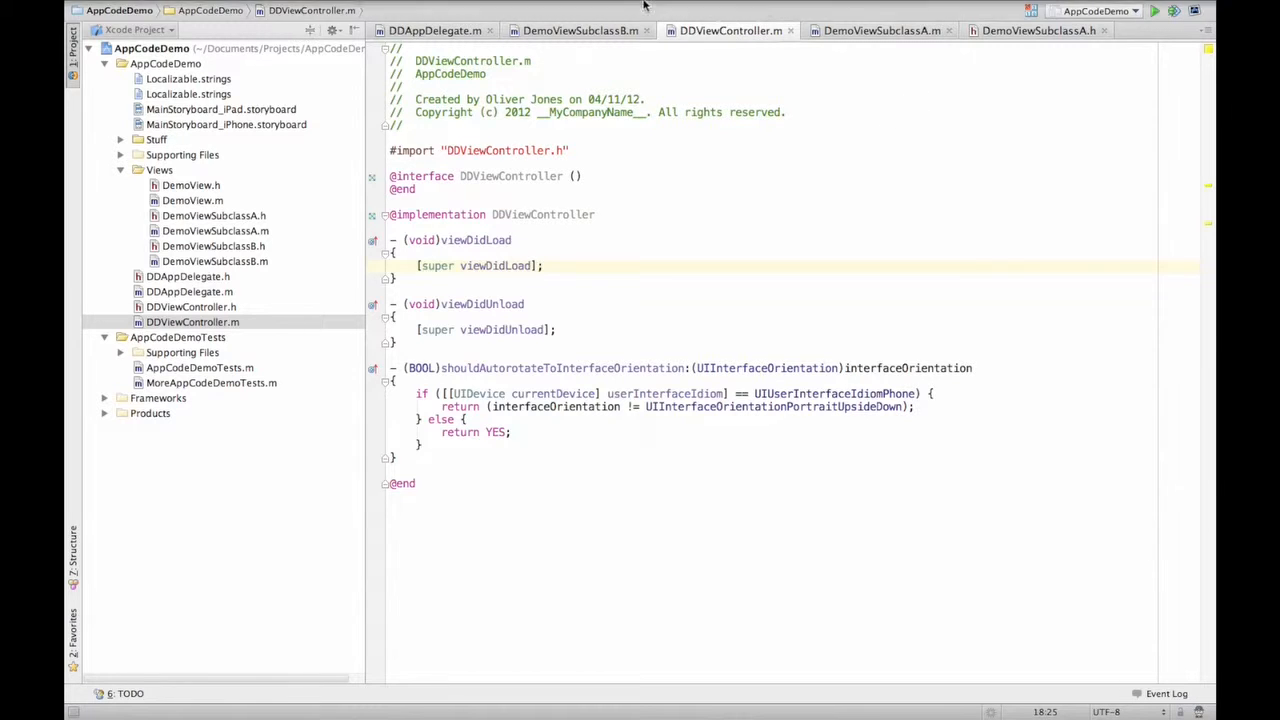
{"action": "left_click", "coordinate": [538, 8]}
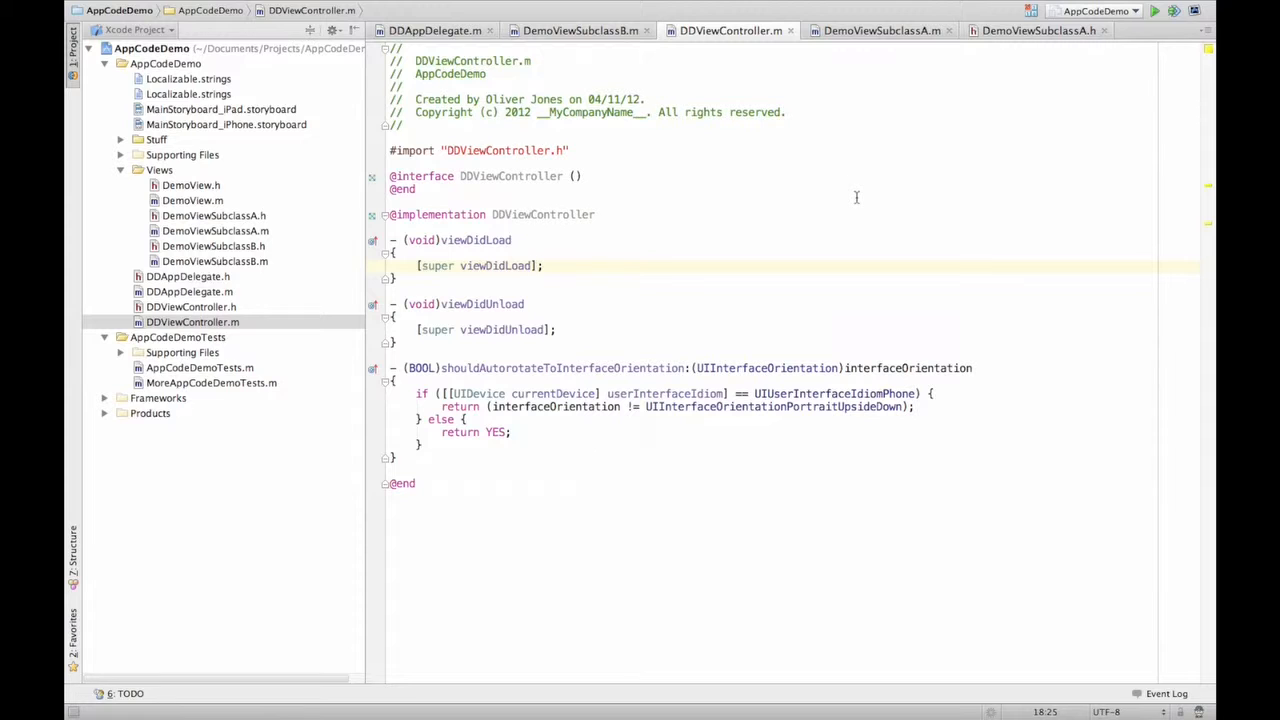
{"action": "mouse_move", "coordinate": [616, 264]}
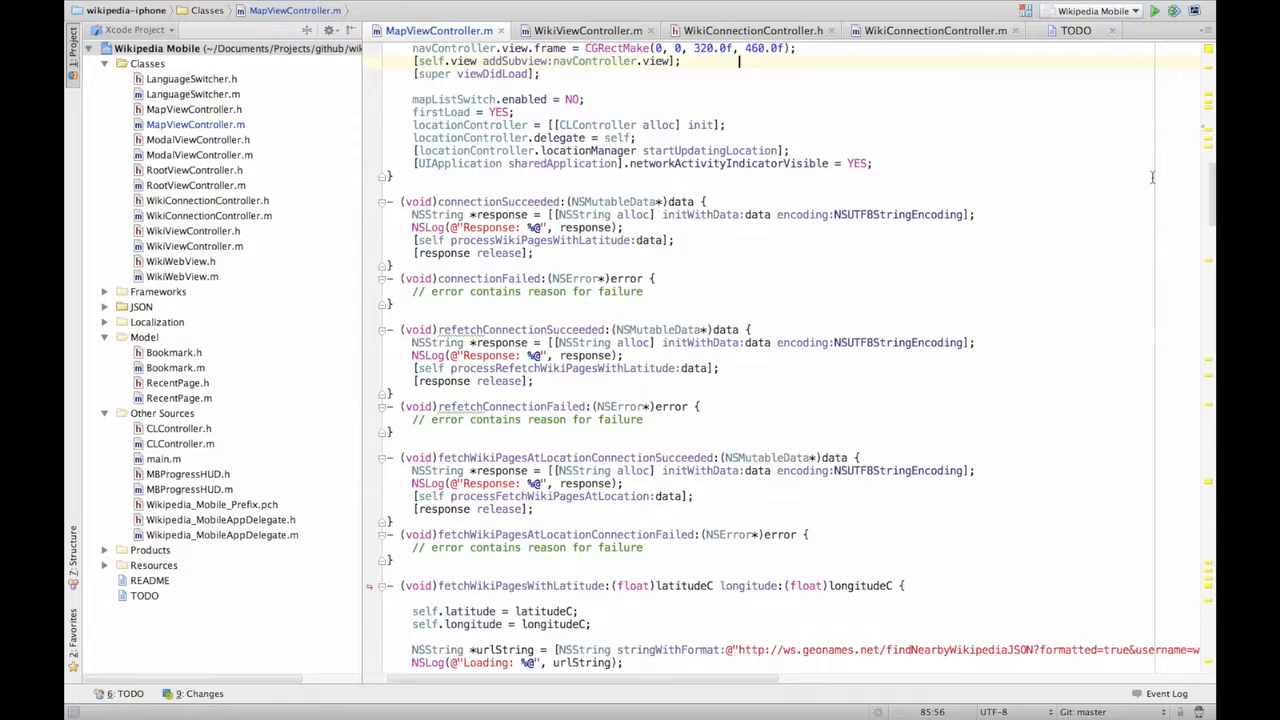
Scroll MapViewController.m down through its map and connection methods toward dealloc
{"action": "scroll", "scroll_direction": "down", "scroll_amount": 3}
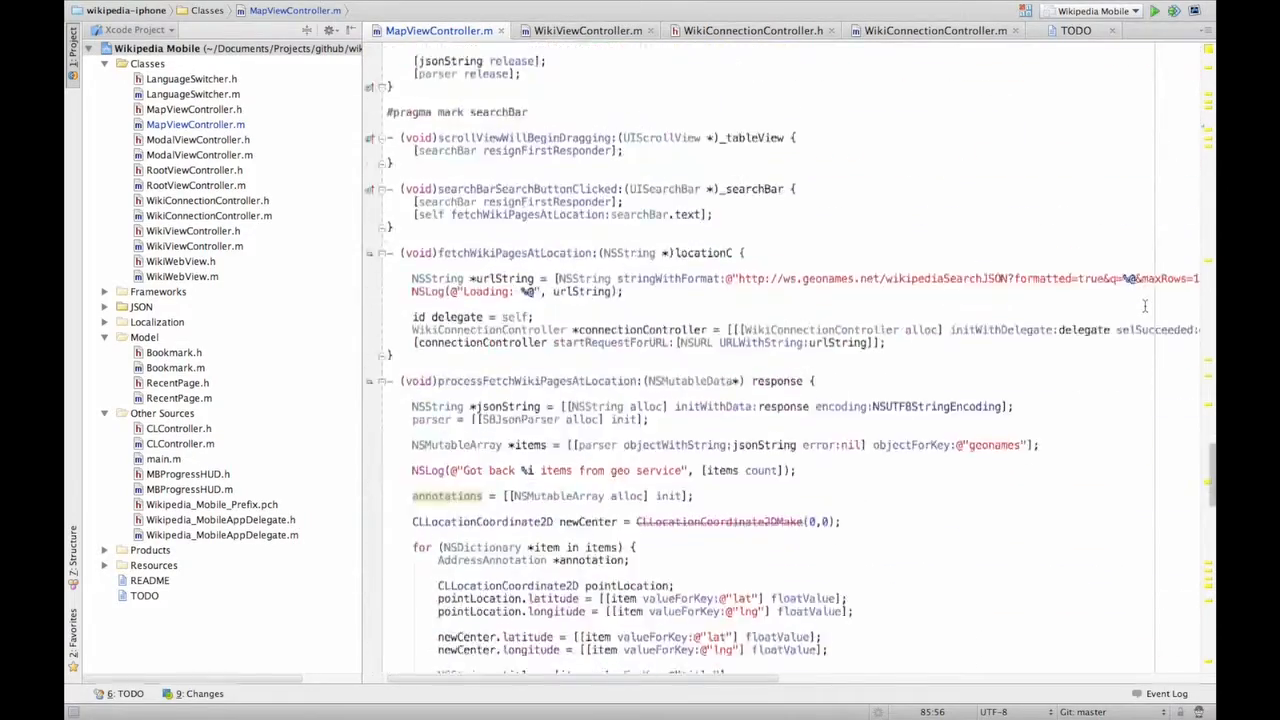
{"action": "scroll", "scroll_direction": "down", "scroll_amount": 3}
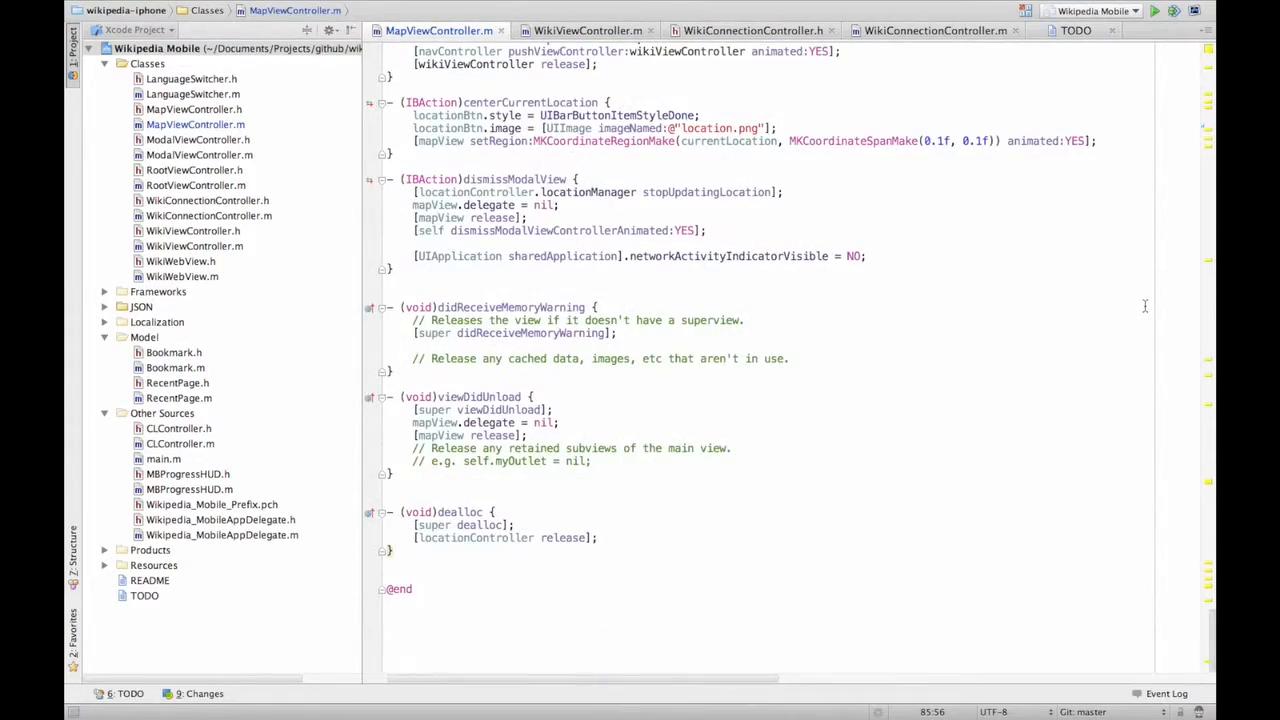